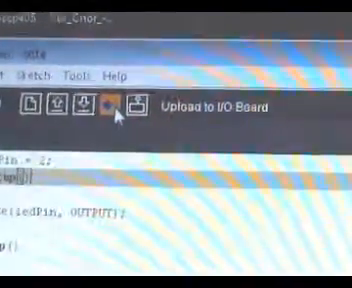
- Upload the LED blink sketch to the I/O board, producing a 1414-byte binary
left_click(105, 105)
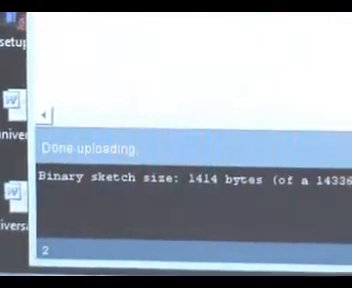